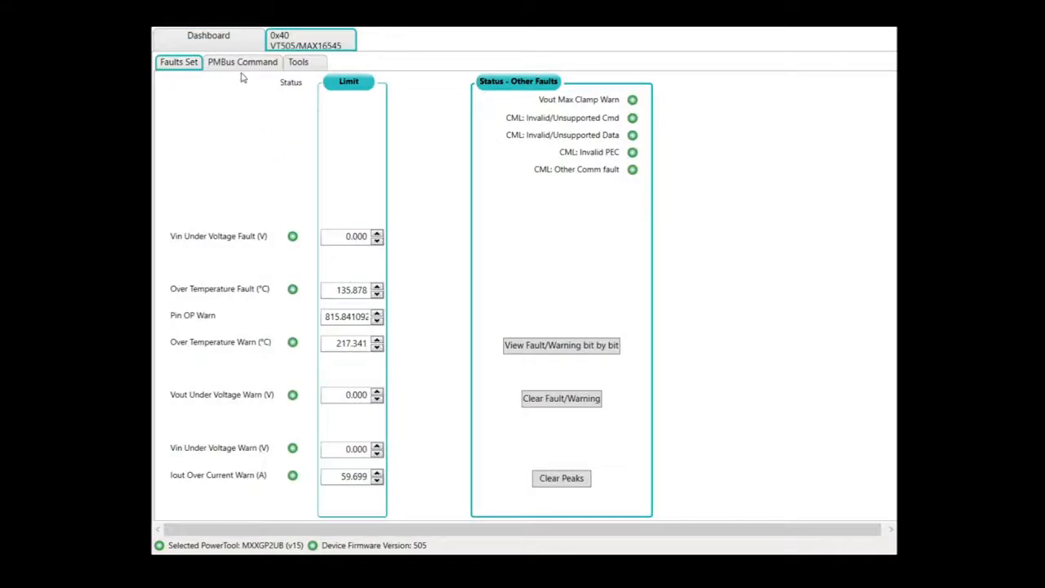
- Show the live PMBus monitor readings of voltage, current, temperature and power for the VT505 device
{"action": "left_click", "coordinate": [241, 62]}
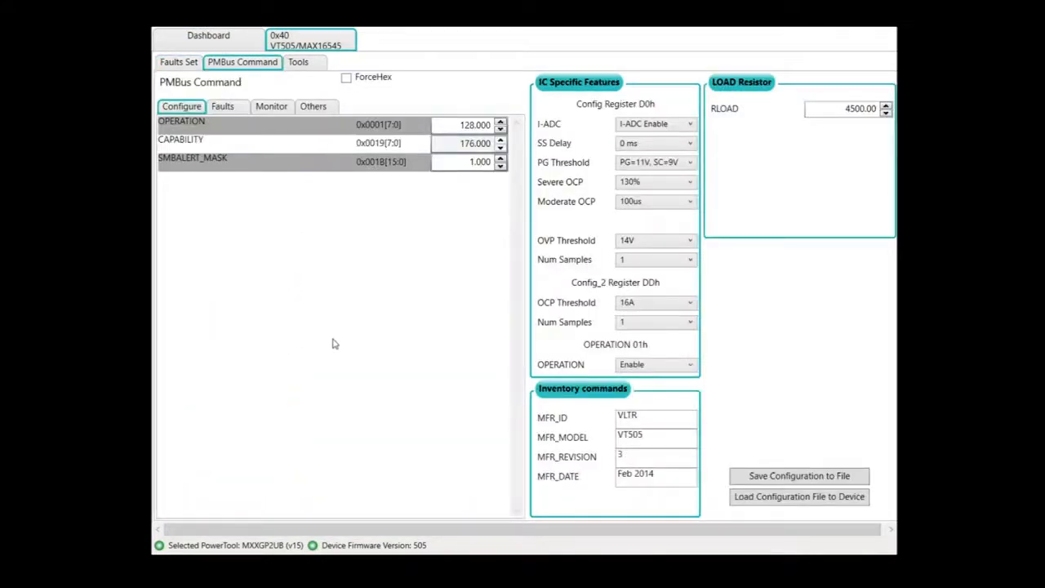
{"action": "left_click", "coordinate": [271, 106]}
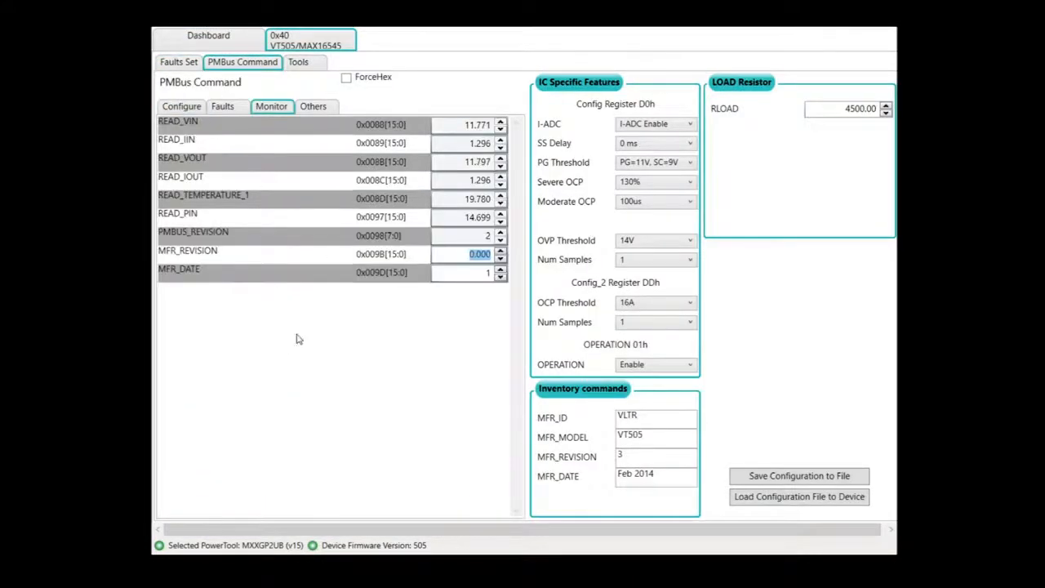
{"action": "mouse_move", "coordinate": [320, 406]}
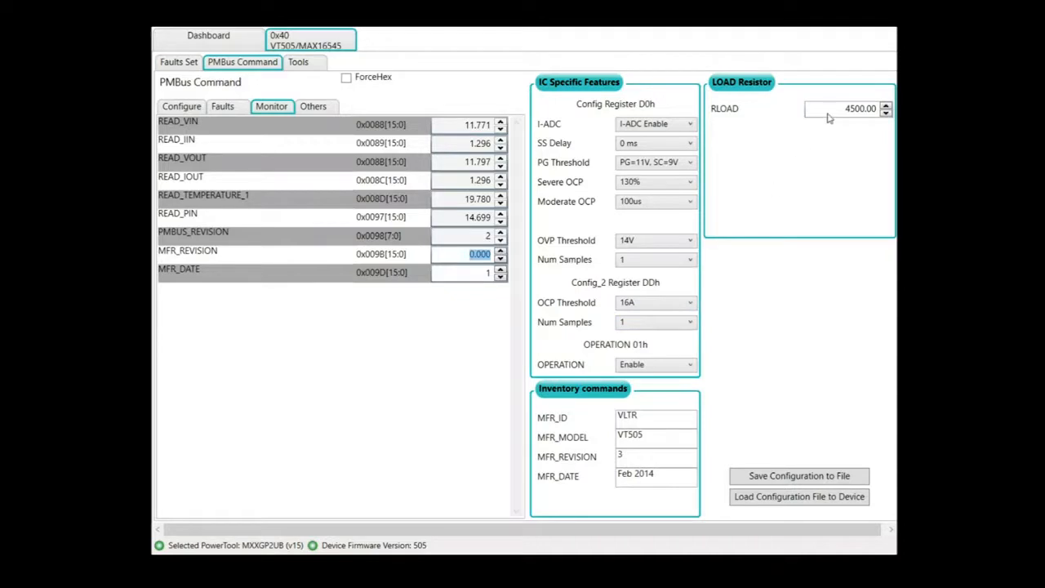
- Set the RLOAD load resistor value to 4420.00
{"action": "left_click", "coordinate": [849, 107]}
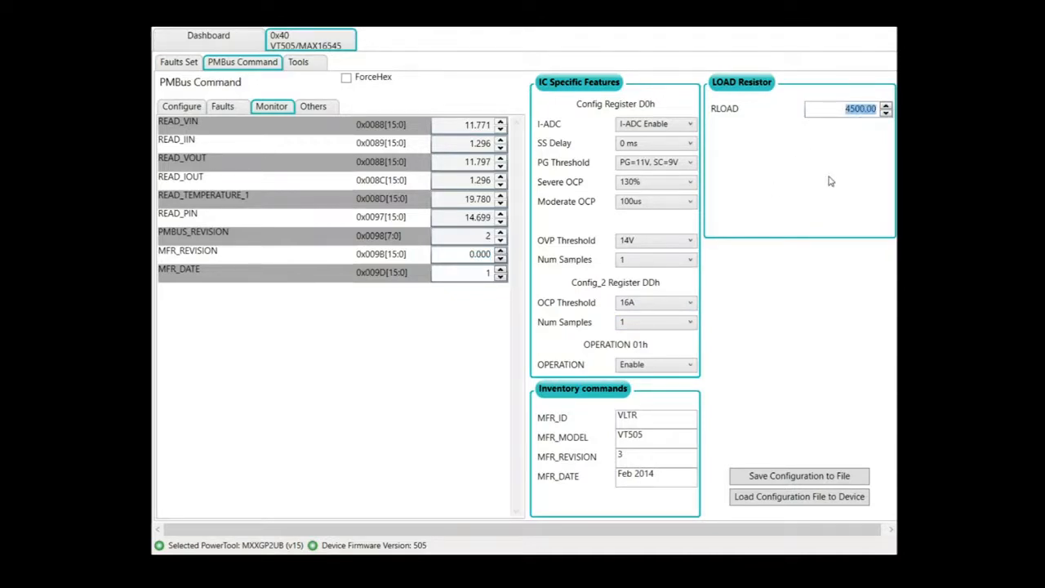
{"action": "type", "text": "4420.00"}
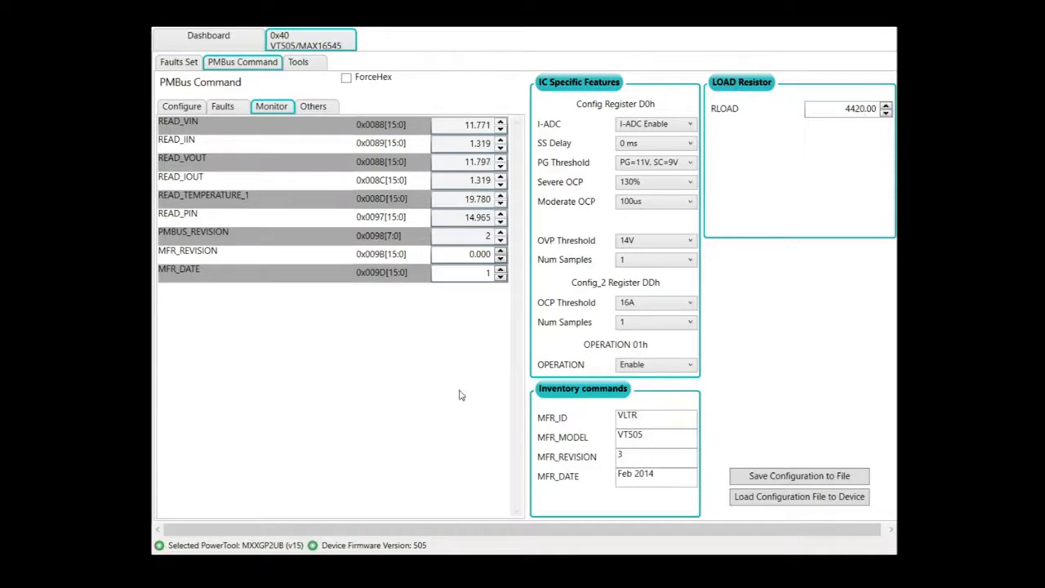
{"action": "mouse_move", "coordinate": [362, 392]}
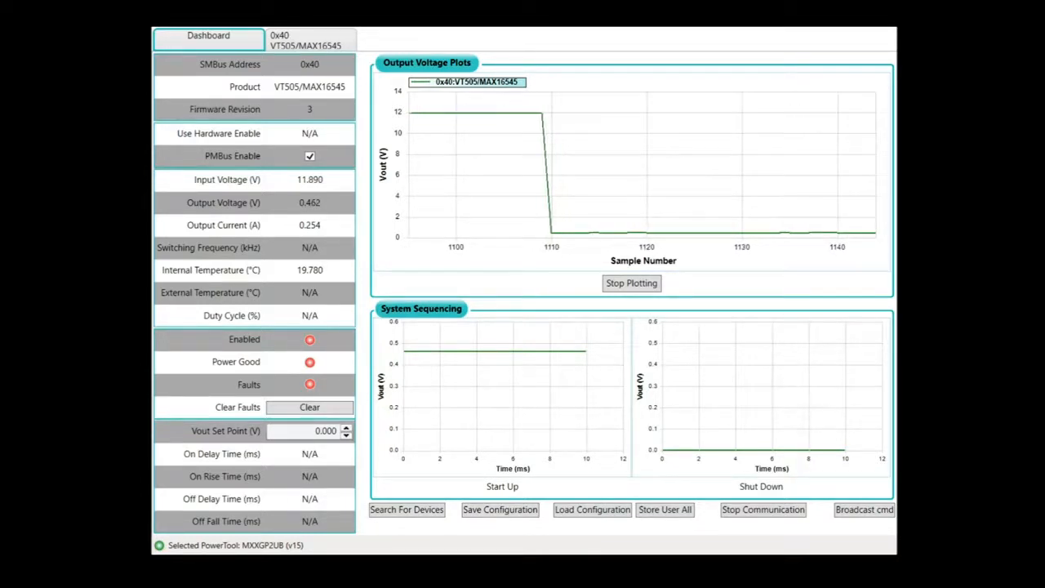
- Show the fault registers in hexadecimal (ForceHex) and go to the Faults Set limits and status page
{"action": "left_click", "coordinate": [310, 39]}
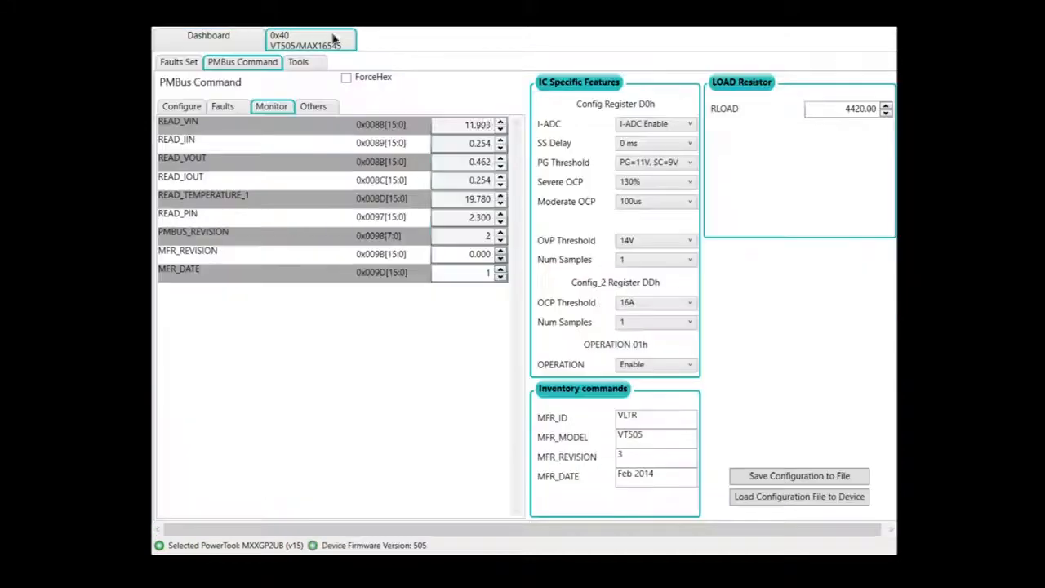
{"action": "left_click", "coordinate": [222, 106]}
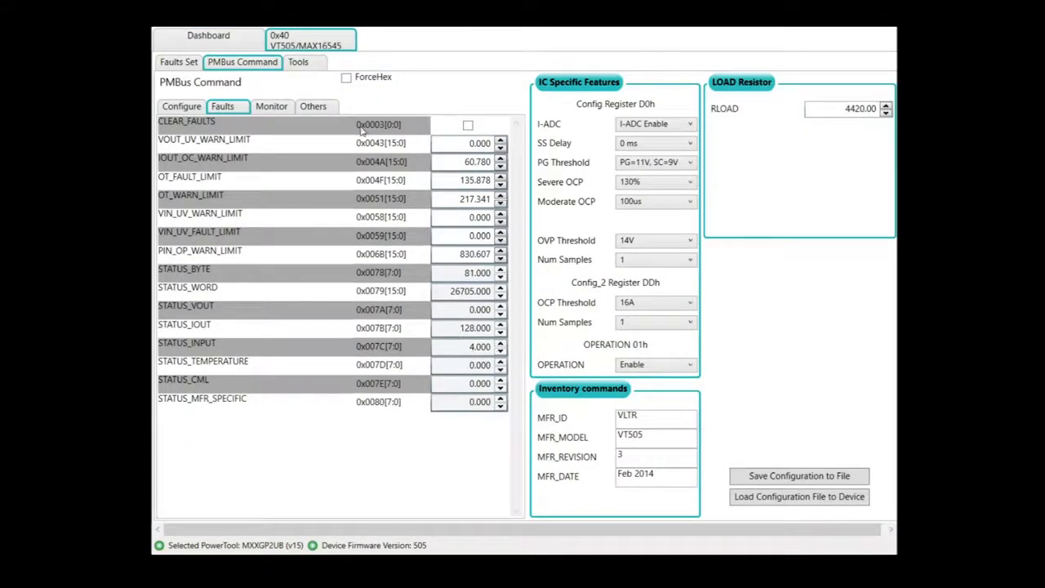
{"action": "left_click", "coordinate": [346, 76]}
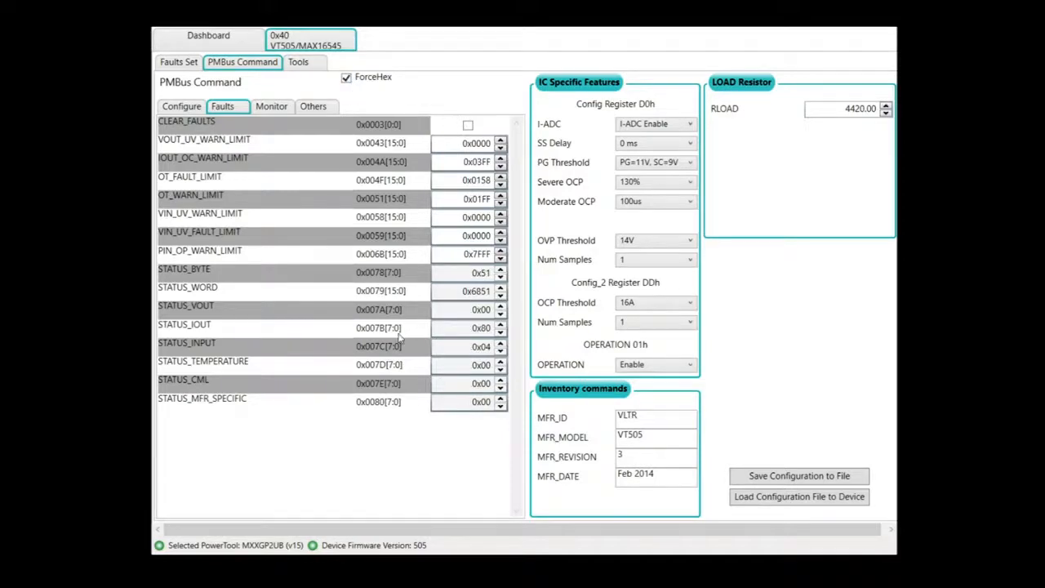
{"action": "mouse_move", "coordinate": [455, 335]}
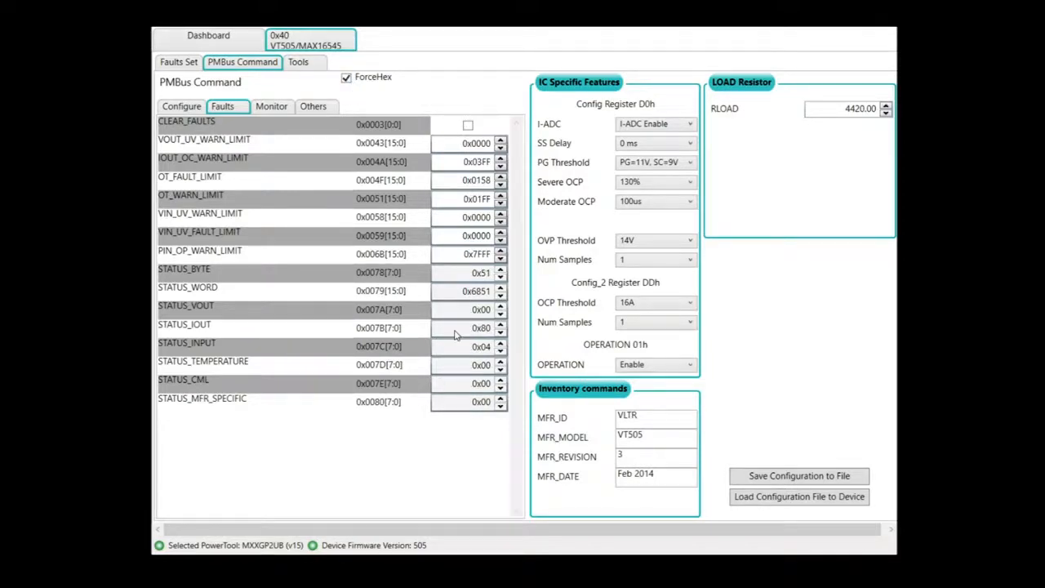
{"action": "left_click", "coordinate": [178, 62]}
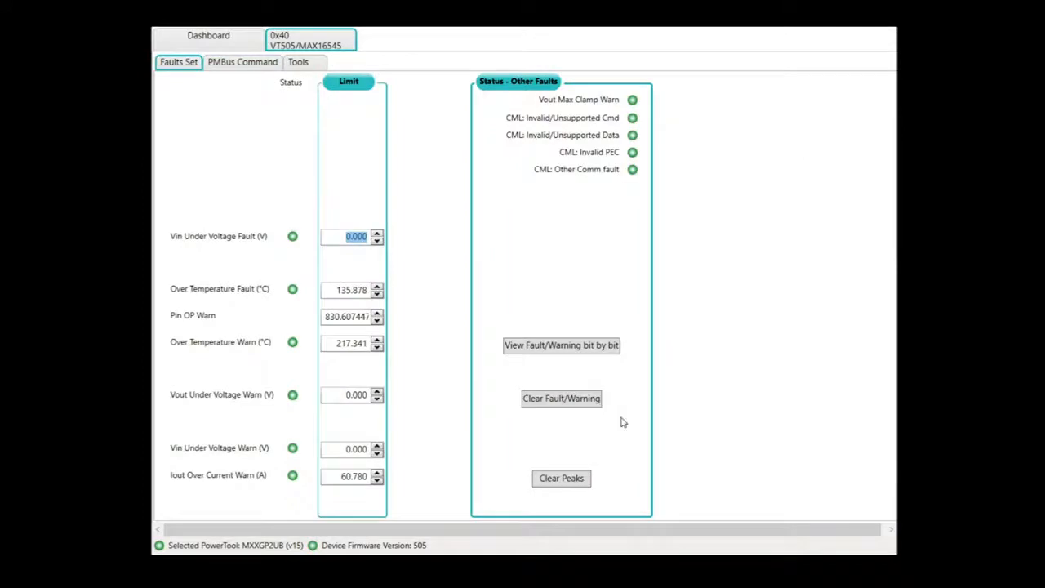
- View fault/warning bits individually and clear latched faults, leaving only POWER_GOOD# and OFF flagged
{"action": "left_click", "coordinate": [562, 345]}
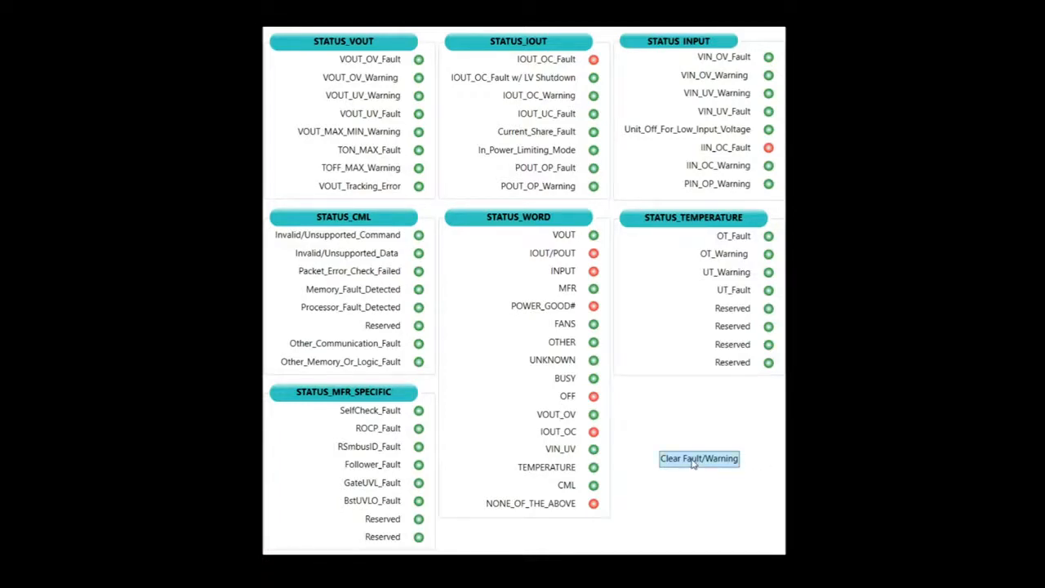
{"action": "left_click", "coordinate": [698, 457]}
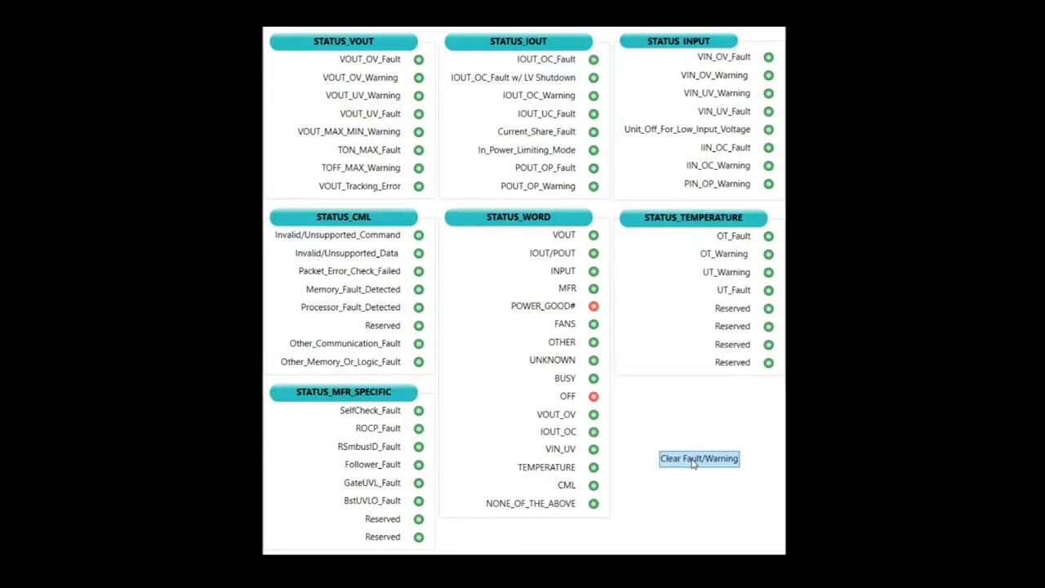